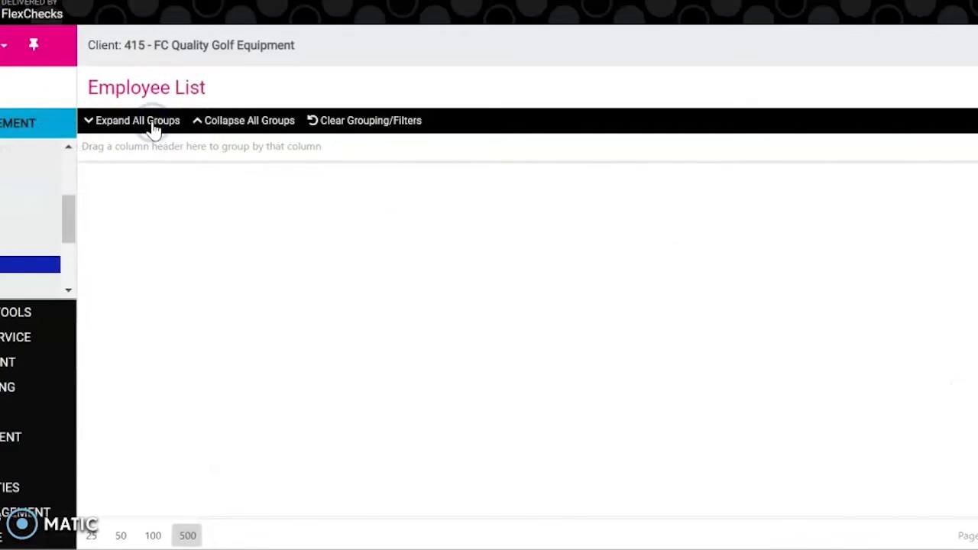
{"action": "left_click", "coordinate": [149, 120]}
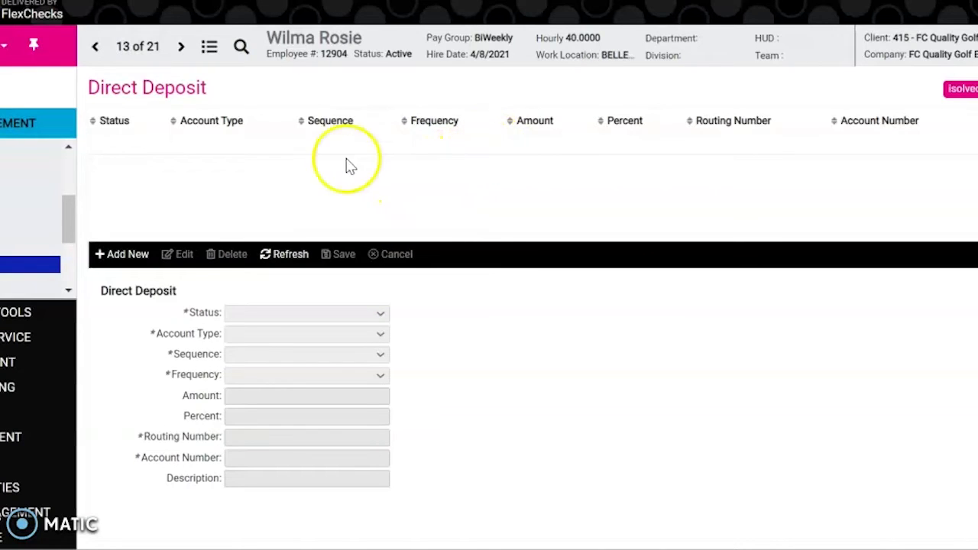
Add a new direct deposit entry with status Active
{"action": "left_click", "coordinate": [127, 253]}
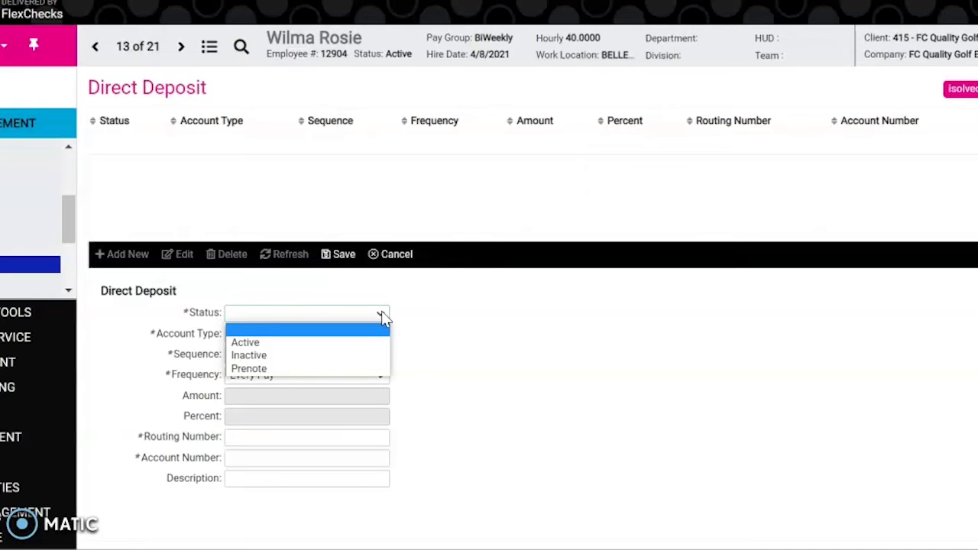
{"action": "left_click", "coordinate": [245, 342]}
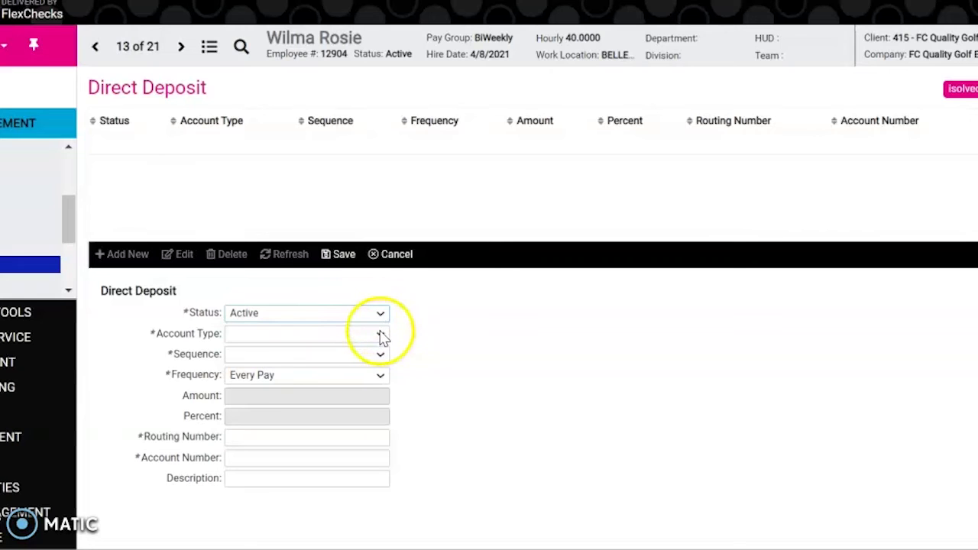
Choose Checking as the new deposit's account type
{"action": "left_click", "coordinate": [379, 334]}
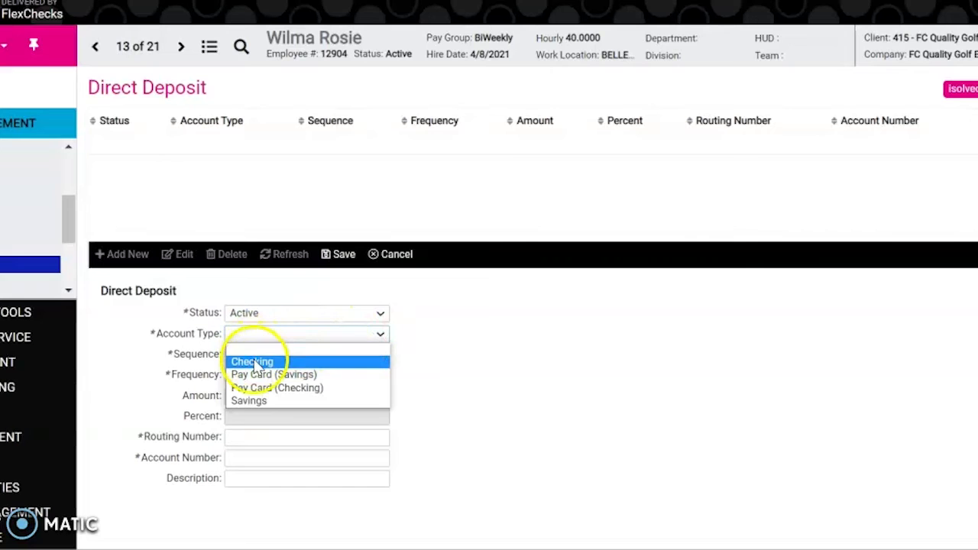
{"action": "mouse_move", "coordinate": [317, 389]}
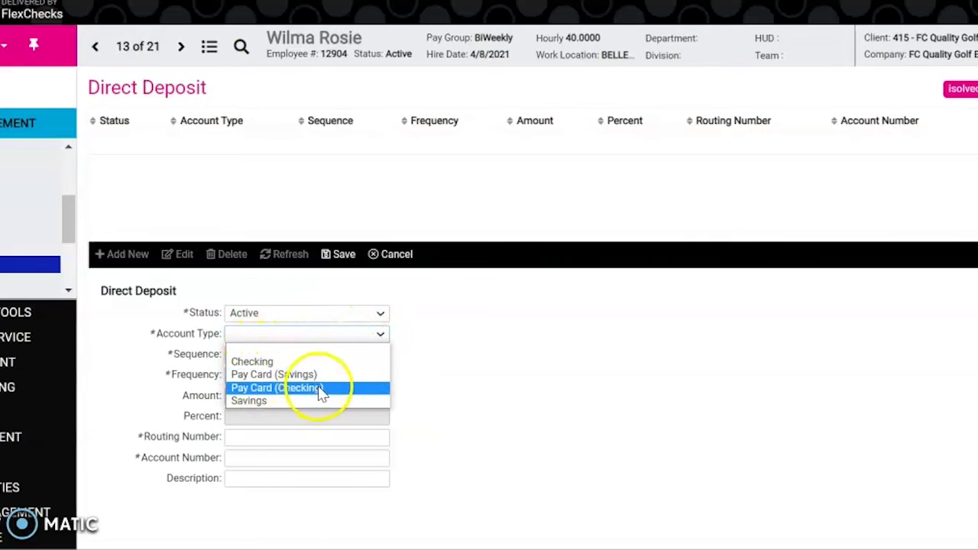
{"action": "mouse_move", "coordinate": [327, 404]}
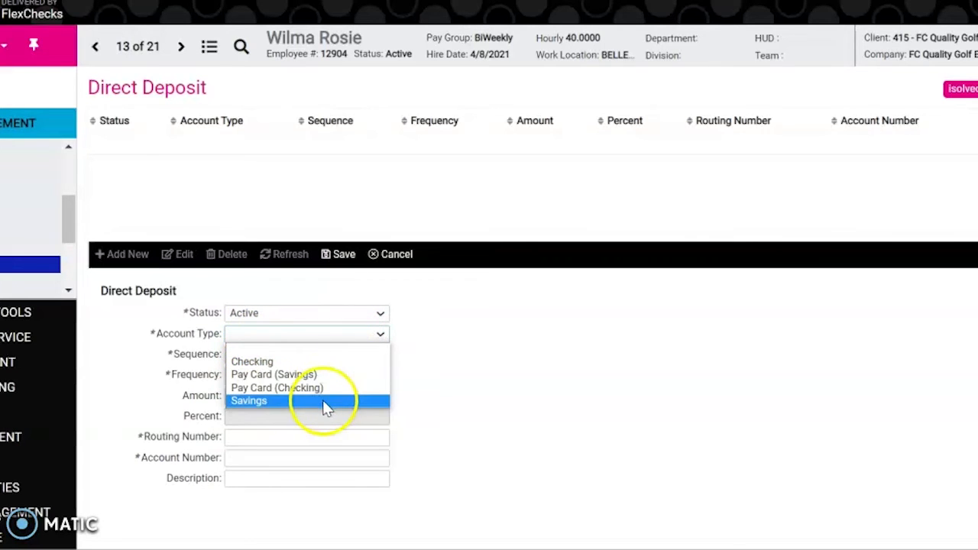
{"action": "left_click", "coordinate": [252, 361]}
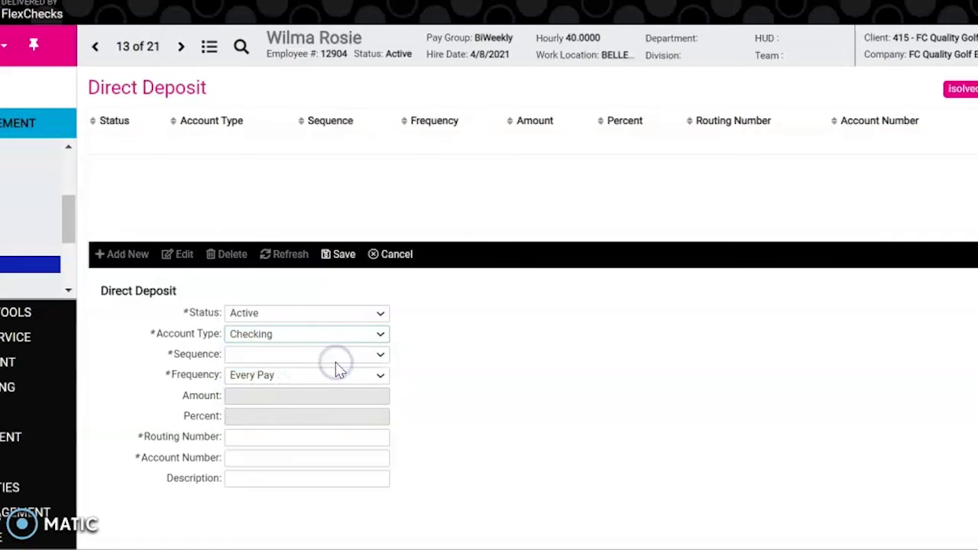
{"action": "left_click", "coordinate": [378, 353]}
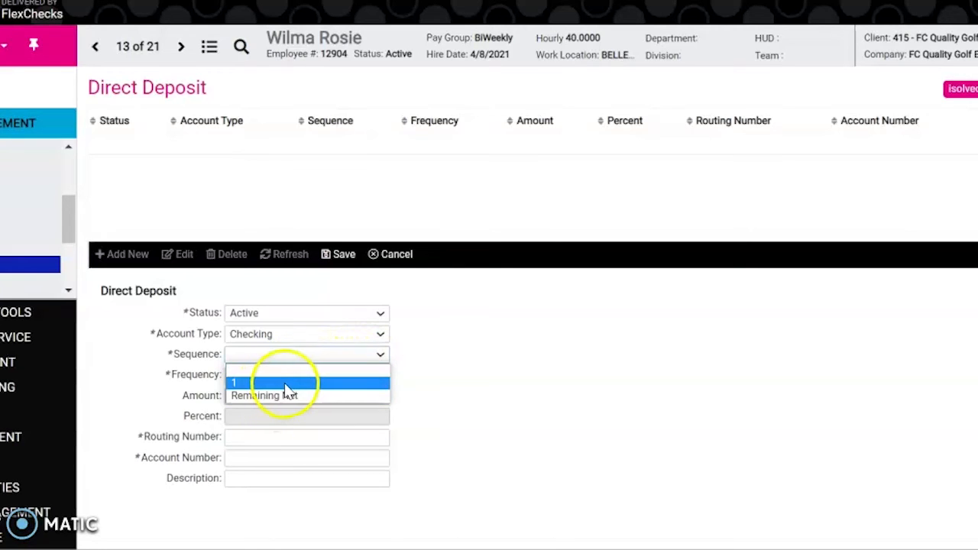
{"action": "mouse_move", "coordinate": [313, 401]}
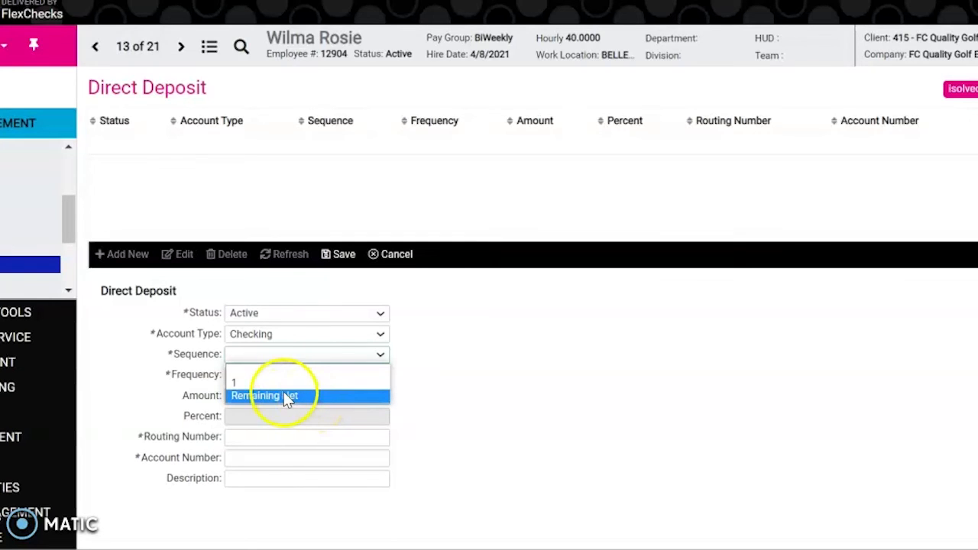
Set the deposit sequence to Remaining Net, keeping frequency Every Pay
{"action": "left_click", "coordinate": [265, 395]}
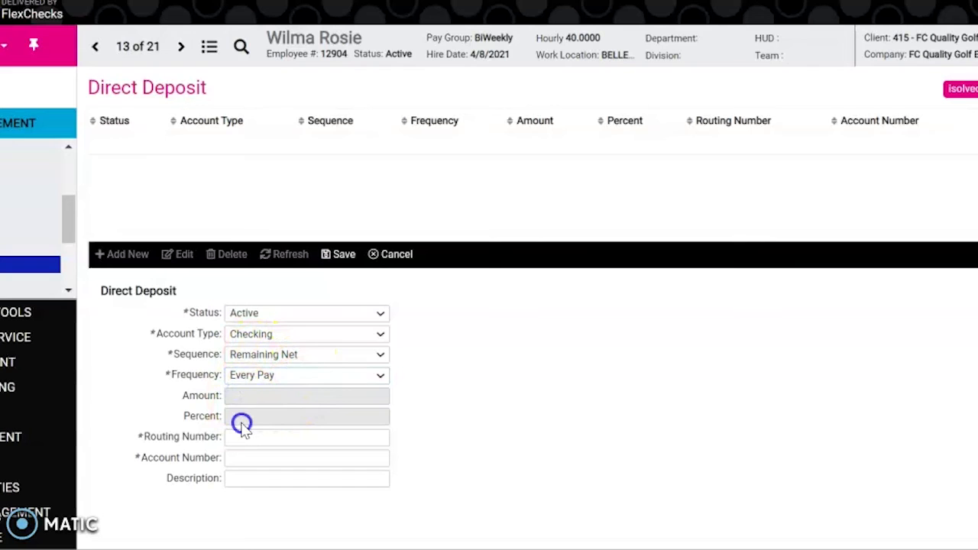
{"action": "mouse_move", "coordinate": [268, 420]}
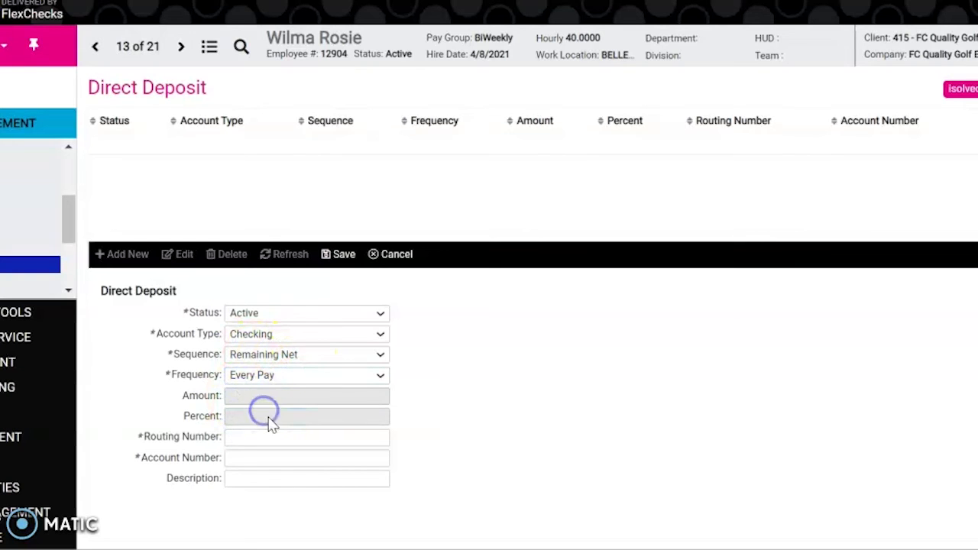
{"action": "mouse_move", "coordinate": [238, 401]}
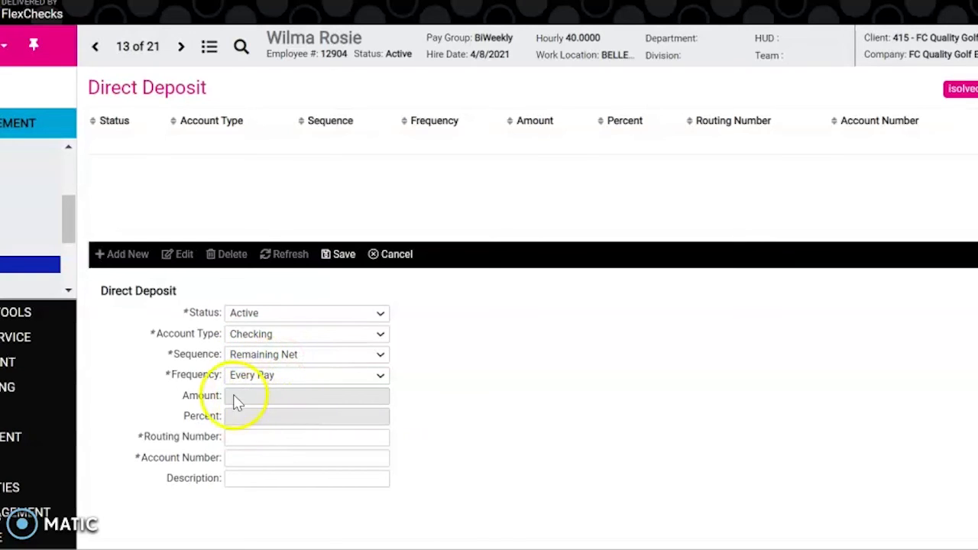
{"action": "mouse_move", "coordinate": [268, 420]}
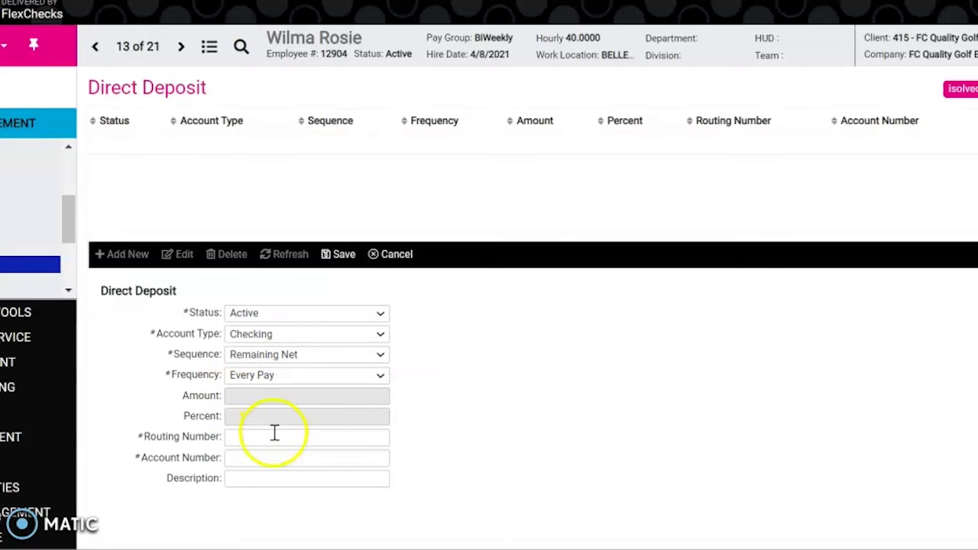
Enter routing number 021000021, account number 123456789 and description 'Checking'
{"action": "type", "text": "021000021"}
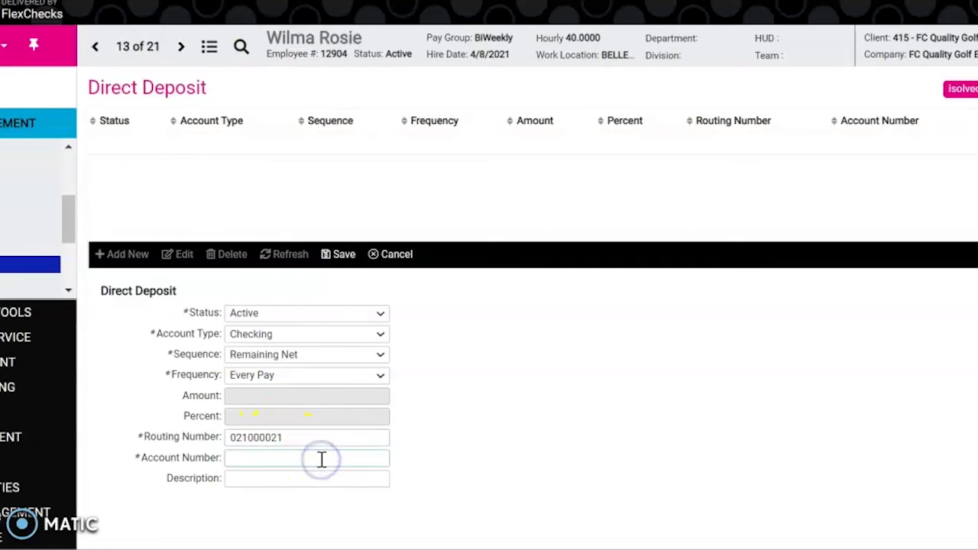
{"action": "type", "text": "123456789"}
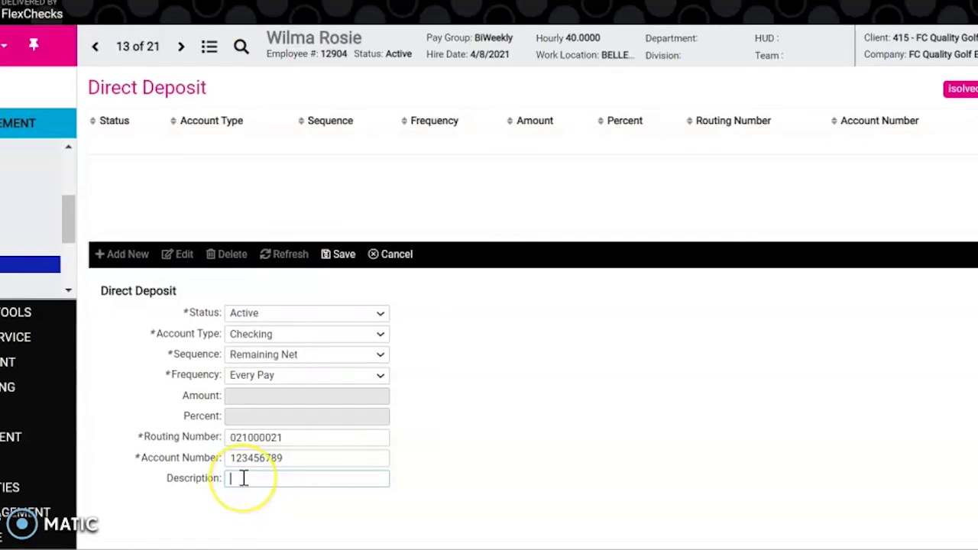
{"action": "type", "text": "Checking"}
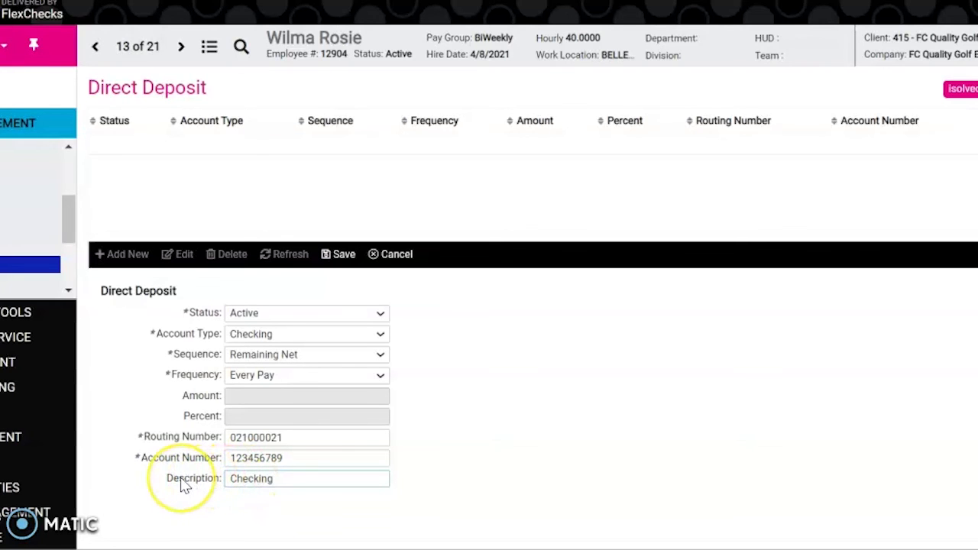
{"action": "mouse_move", "coordinate": [330, 313]}
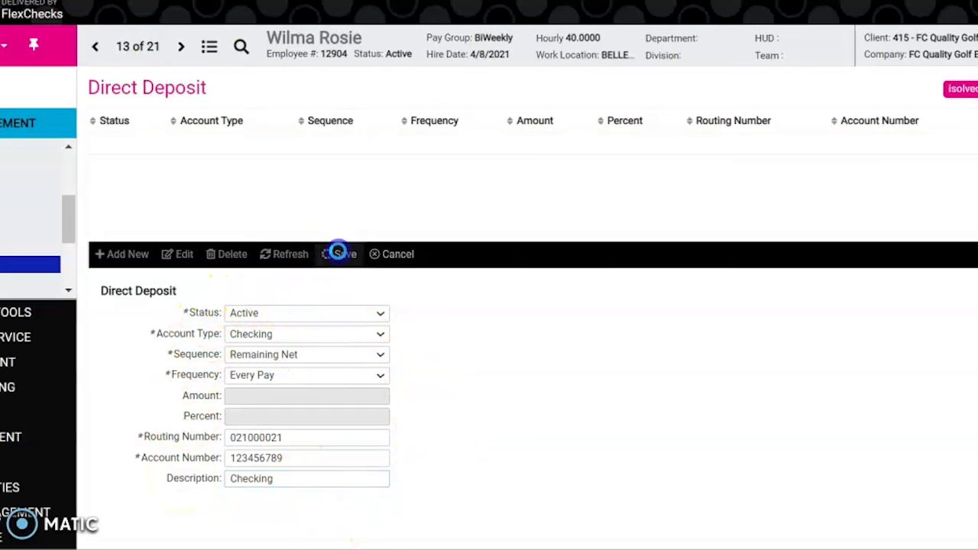
{"action": "left_click", "coordinate": [341, 253]}
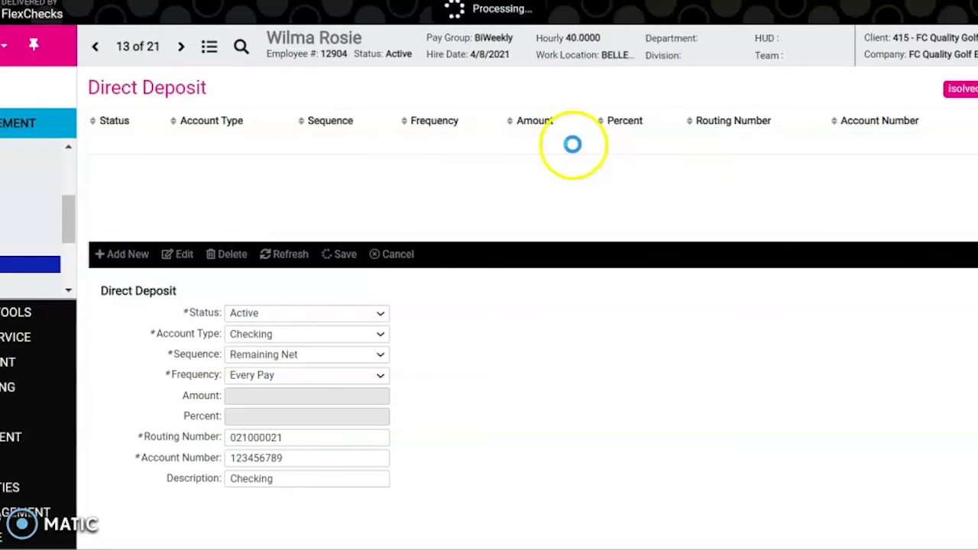
{"action": "left_click", "coordinate": [337, 254]}
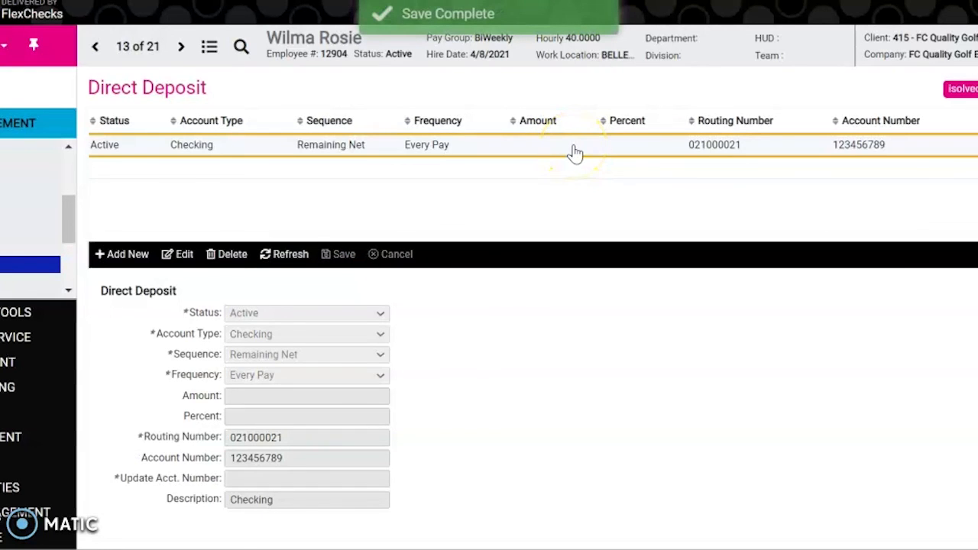